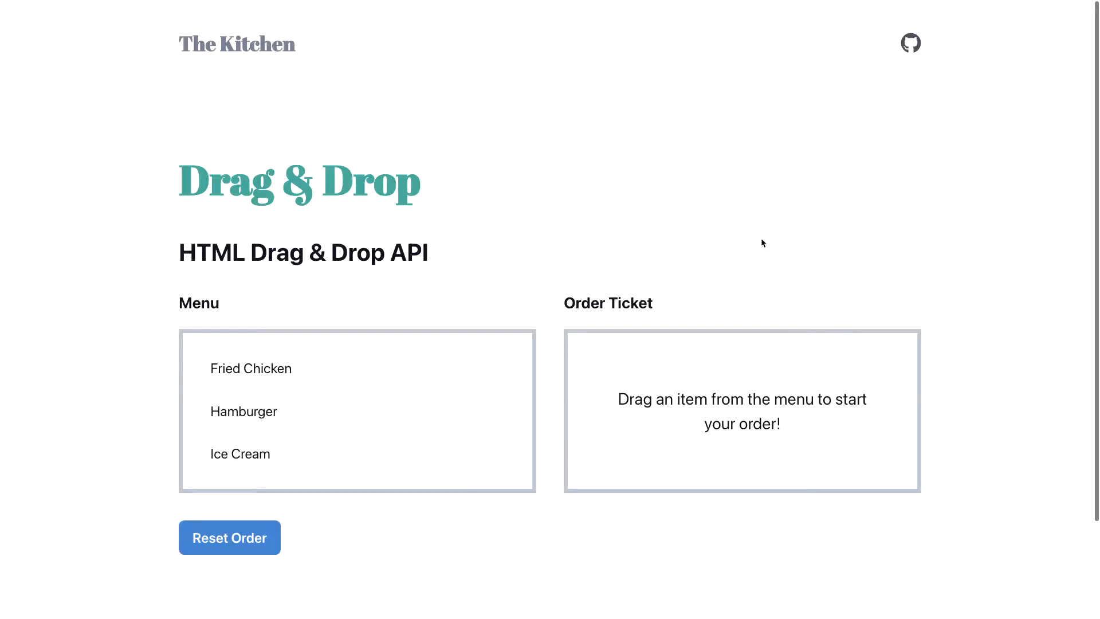
pyautogui.moveTo(583, 241)
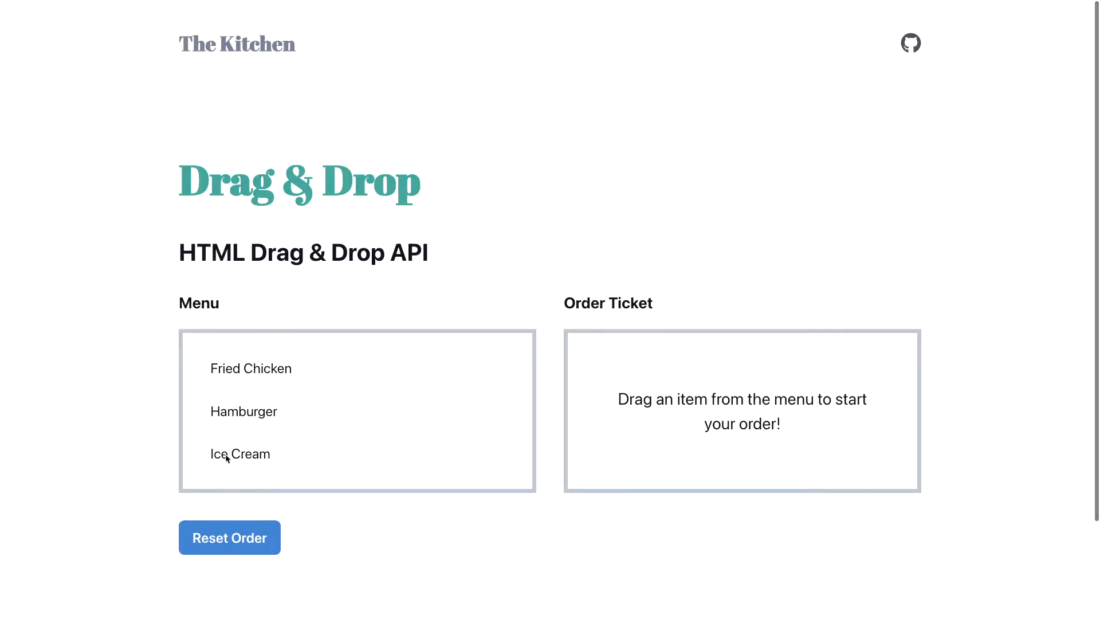
# Drag Ice Cream and then Fried Chicken from the Menu onto the Order Ticket
pyautogui.moveTo(240, 454); pyautogui.dragTo(568, 416)
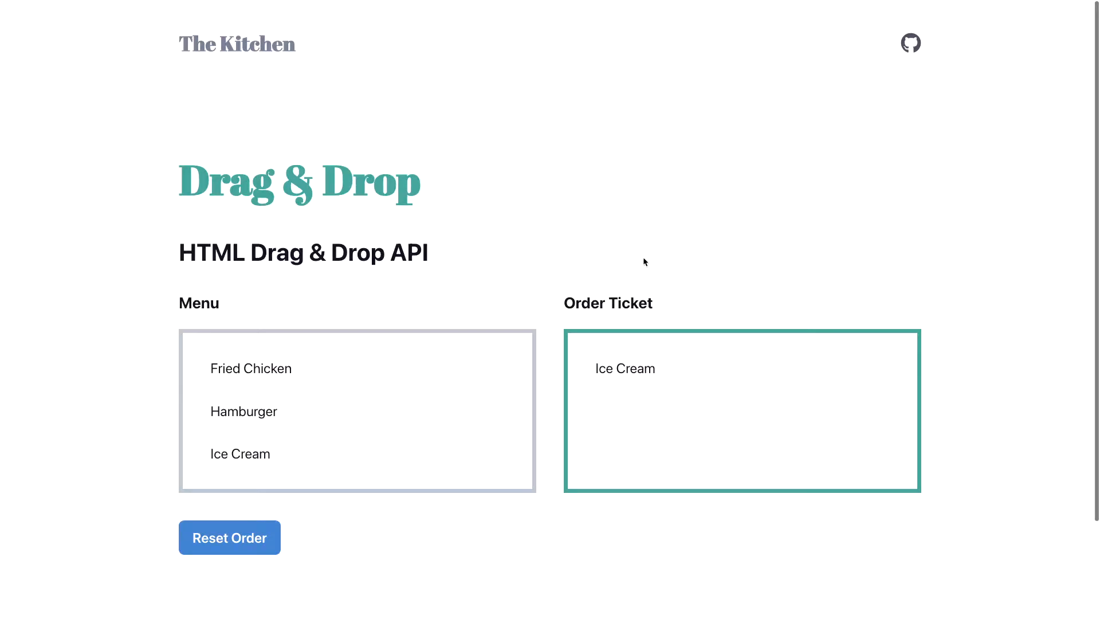
pyautogui.moveTo(254, 370)
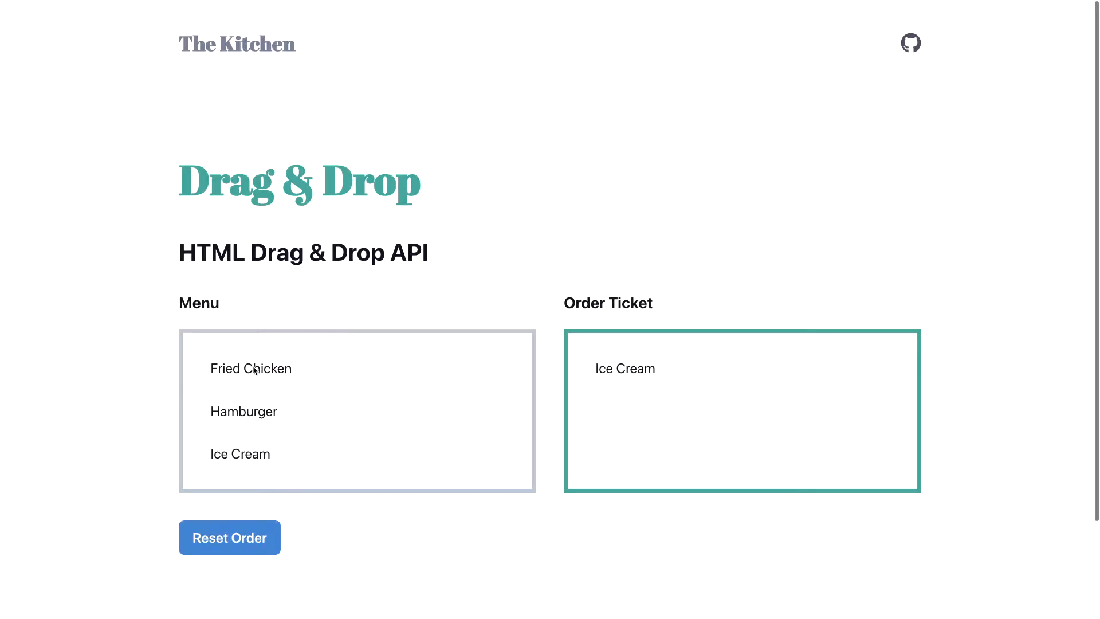
pyautogui.moveTo(251, 368); pyautogui.dragTo(636, 411)
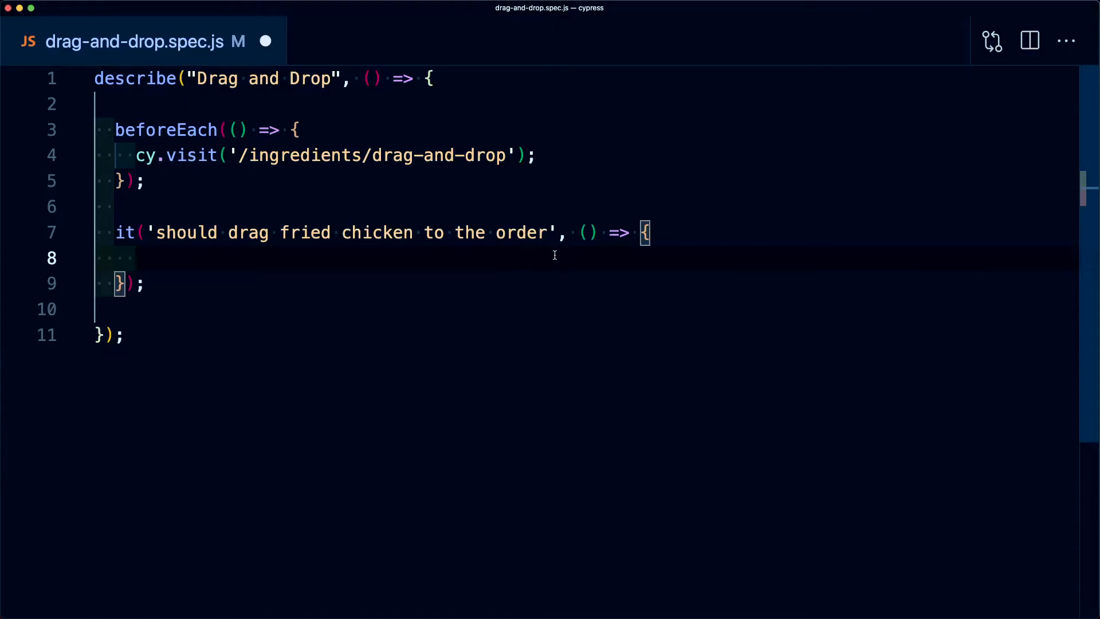
# Write cy.get('#menu-fried-chicken').trigger('d…') to begin the drag event in the fried chicken test
pyautogui.write('cy.get')
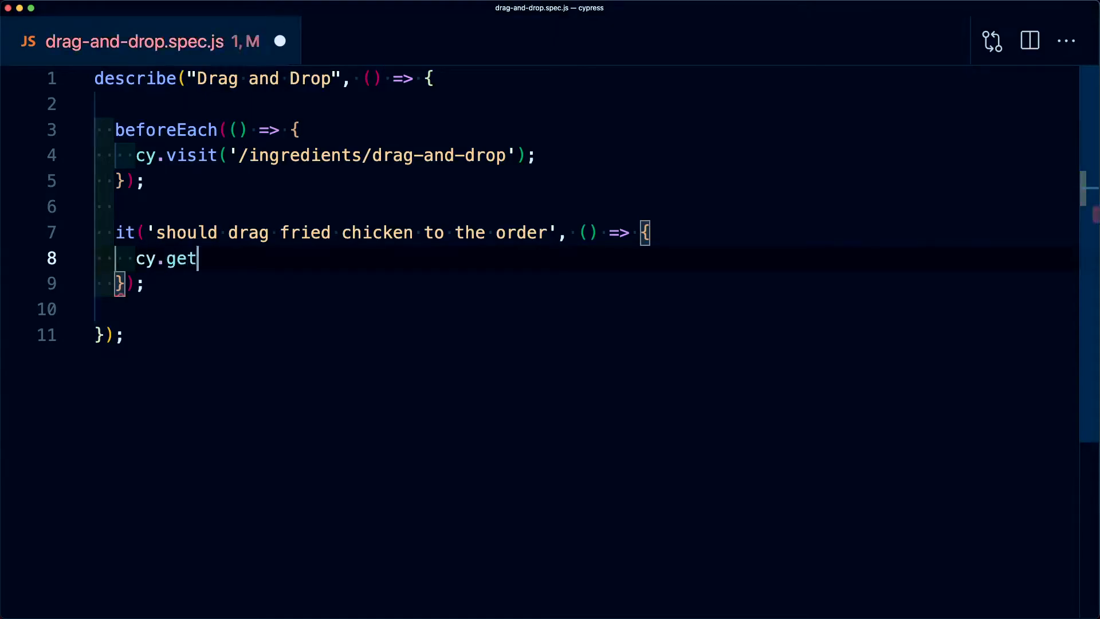
pyautogui.write("('#menu-fried-chicken')")
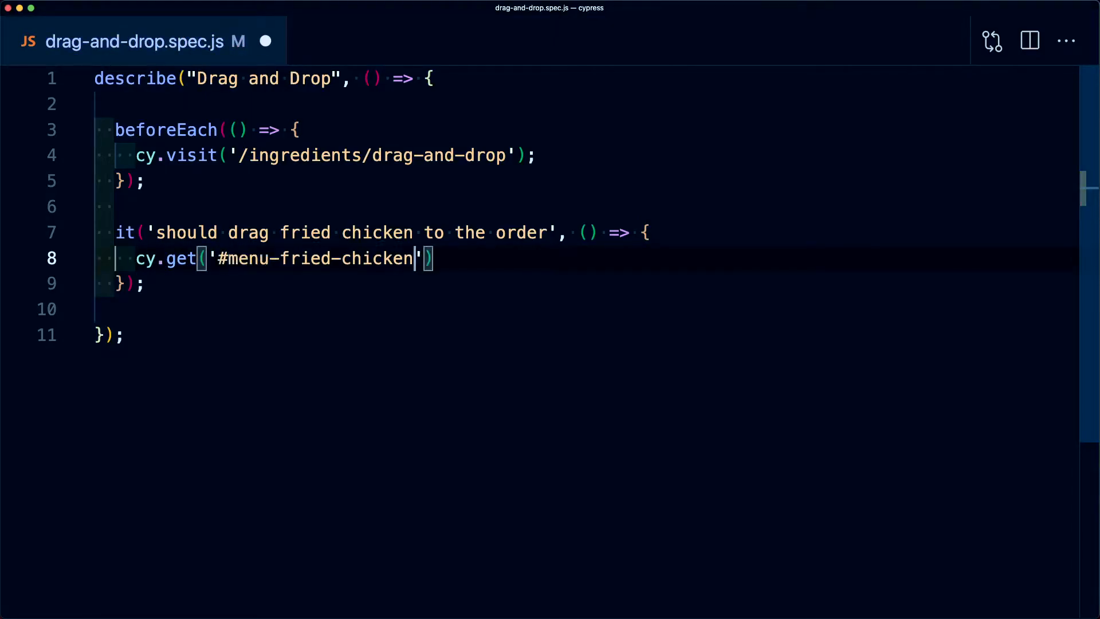
pyautogui.write('.tr')
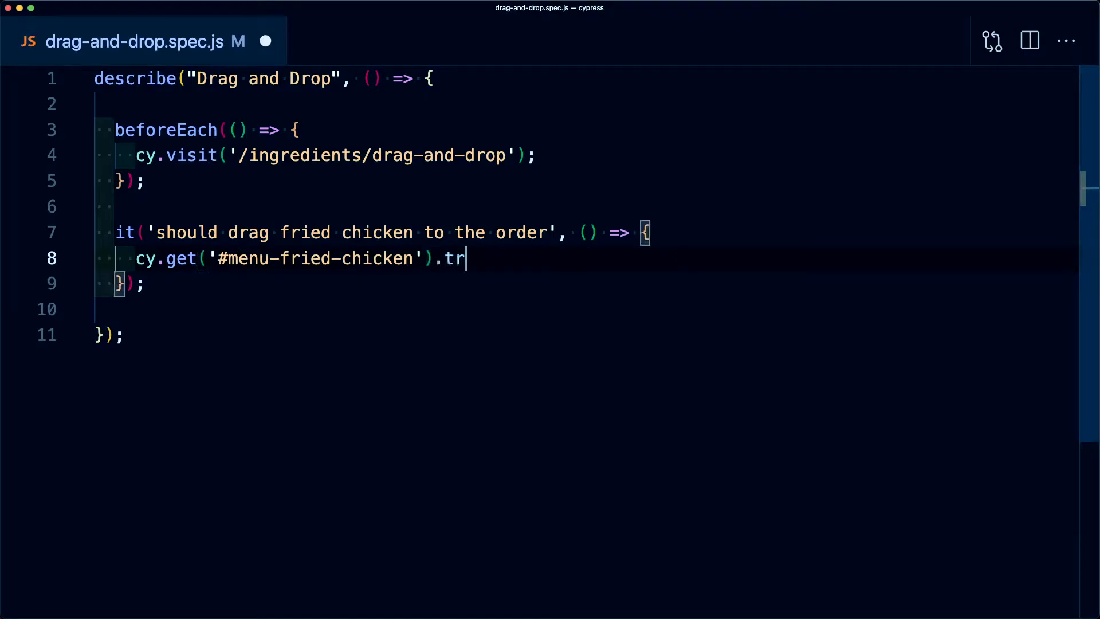
pyautogui.write('igger()')
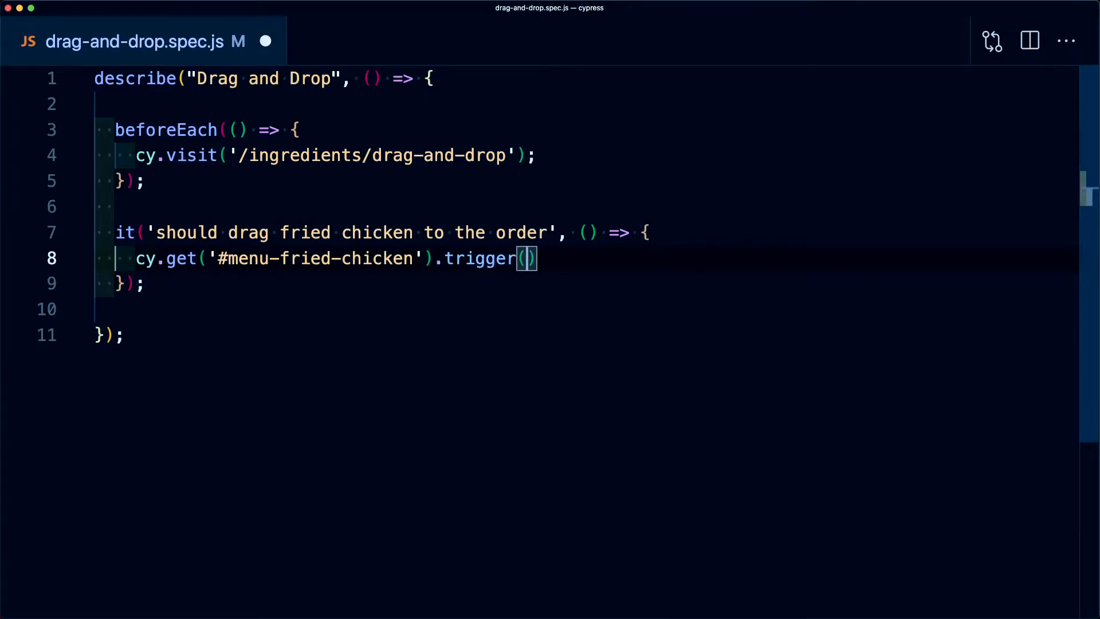
pyautogui.write("'d'")
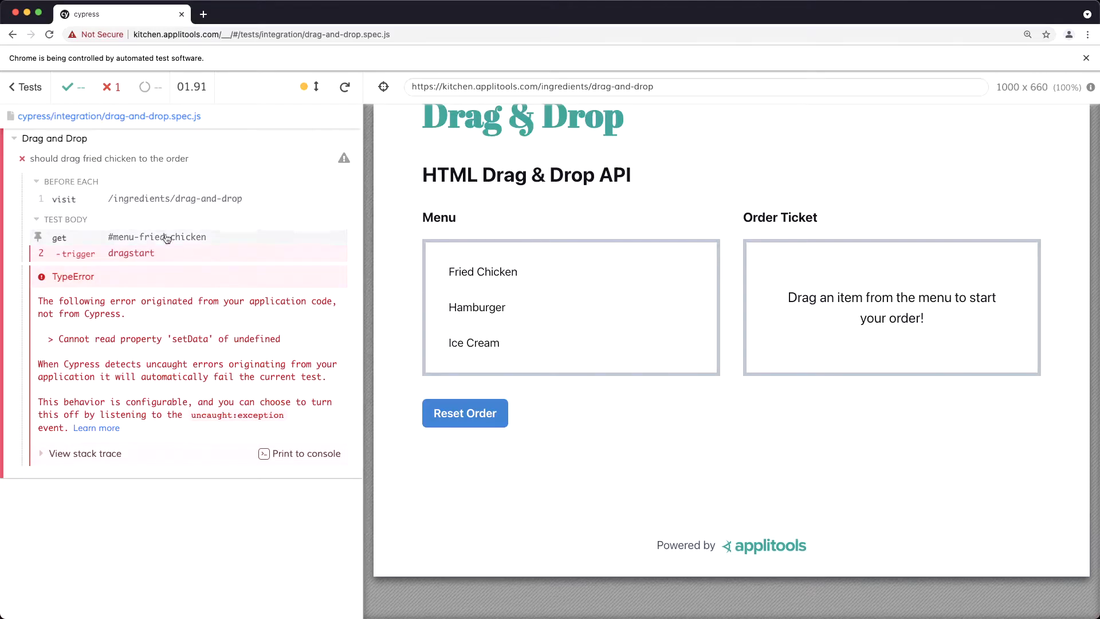
pyautogui.moveTo(185, 342)
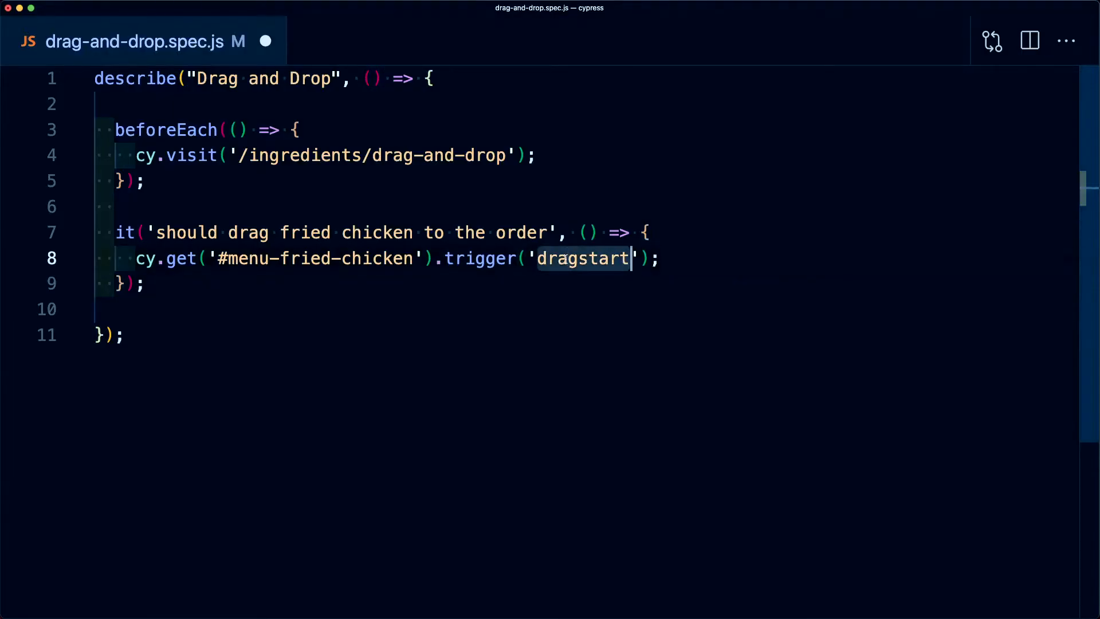
# Select the dragstart event name in the editor after seeing the setData TypeError
pyautogui.doubleClick(582, 258)
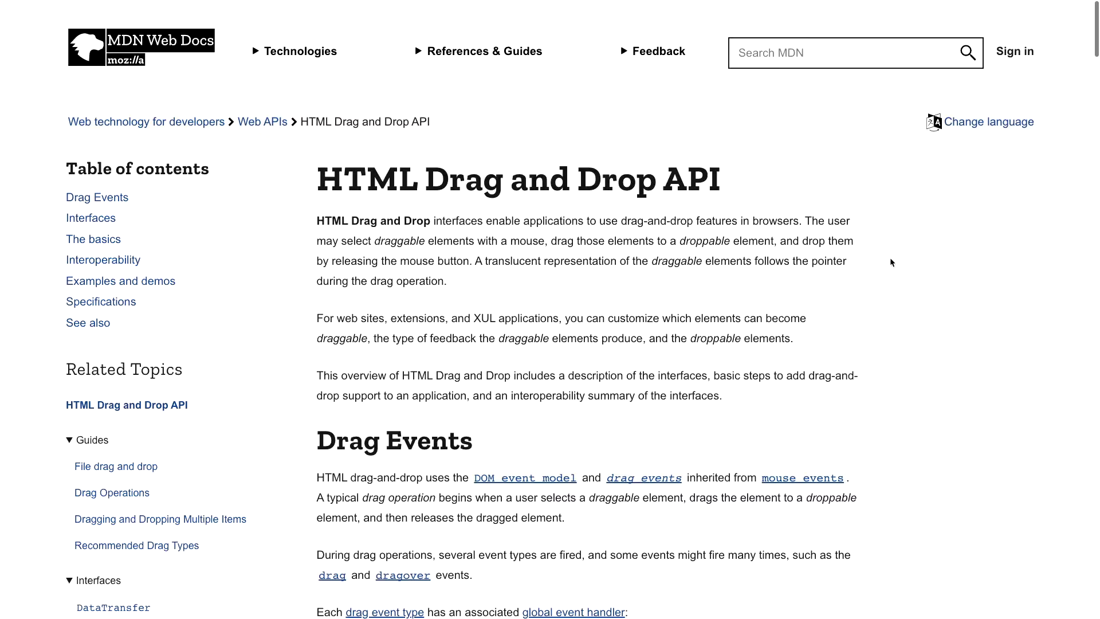
# Scroll the MDN Drag and Drop API page down to the Drag Events section
pyautogui.scroll(-3)
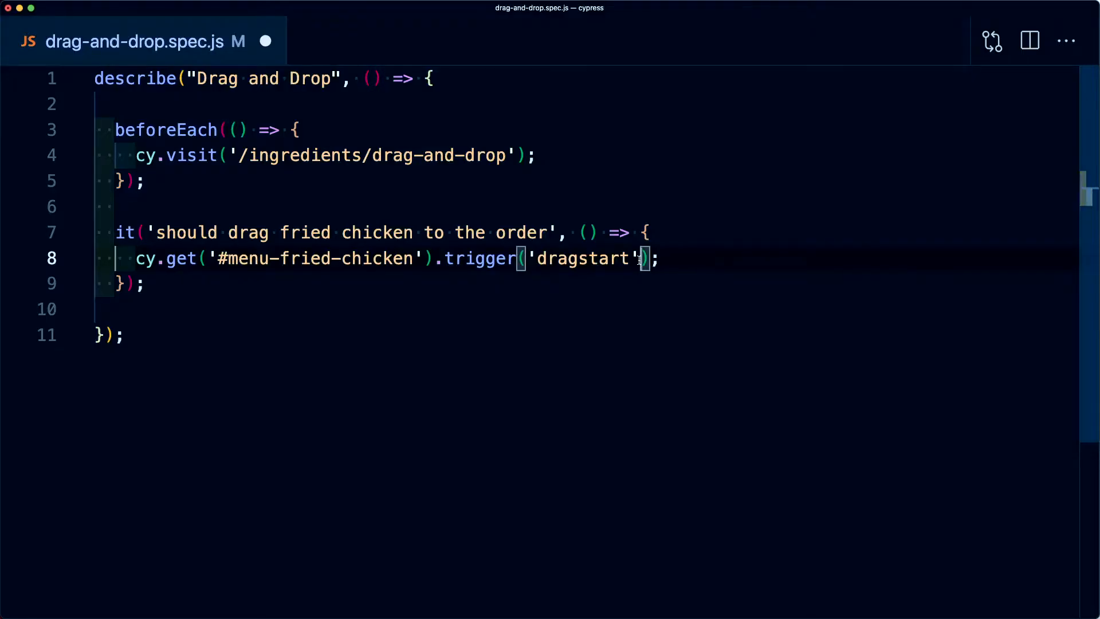
# Pass a { dataTransfer } option to the dragstart trigger
pyautogui.write(',')
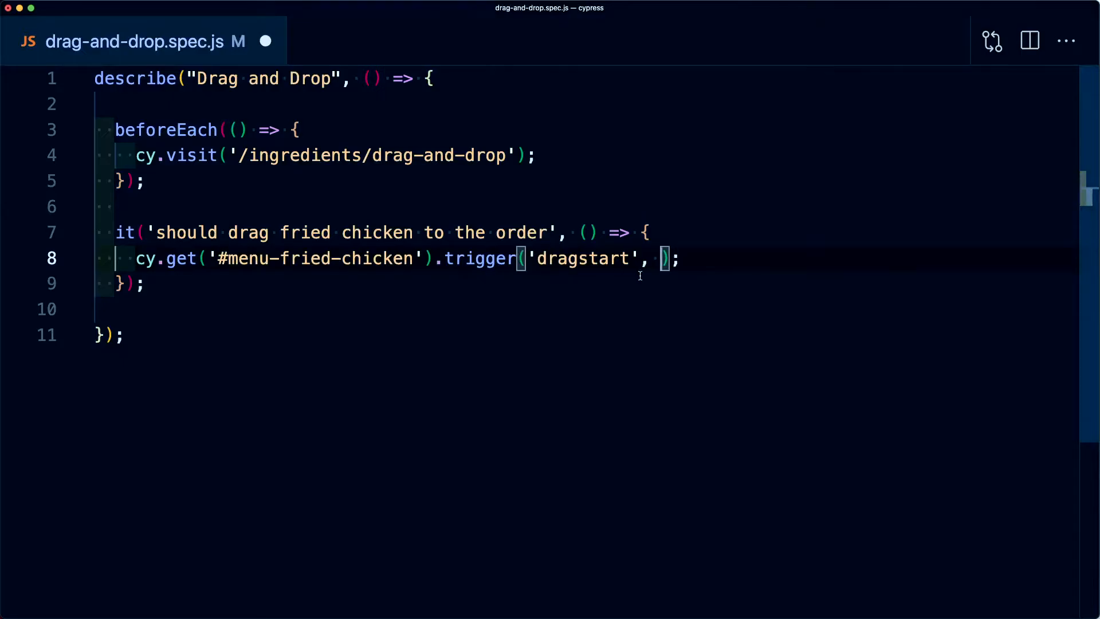
pyautogui.write('{')
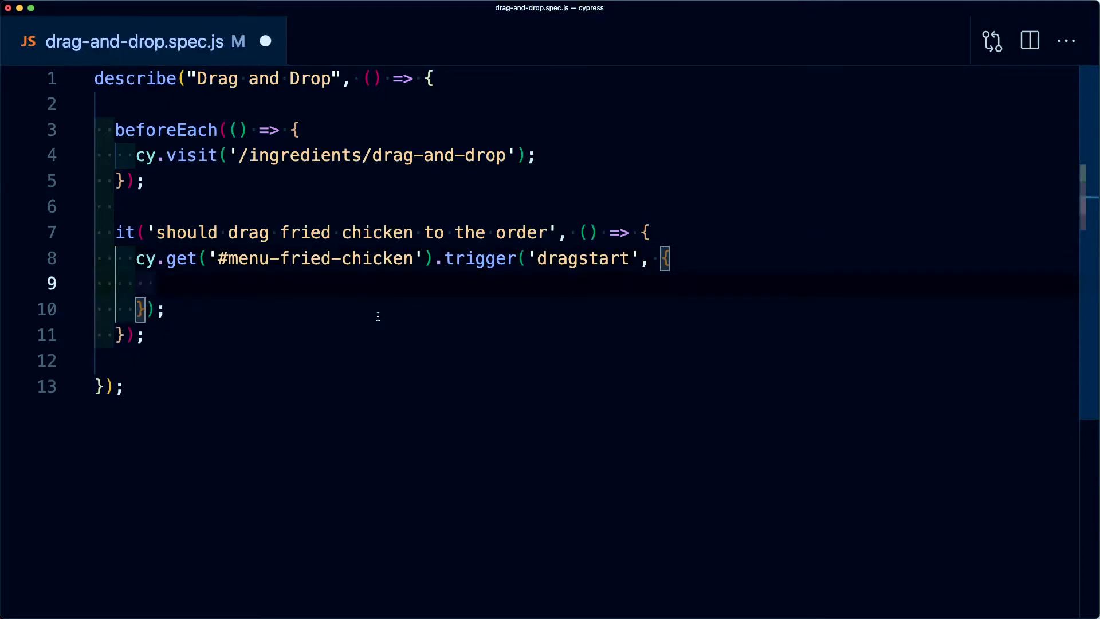
pyautogui.write('dataTransf')
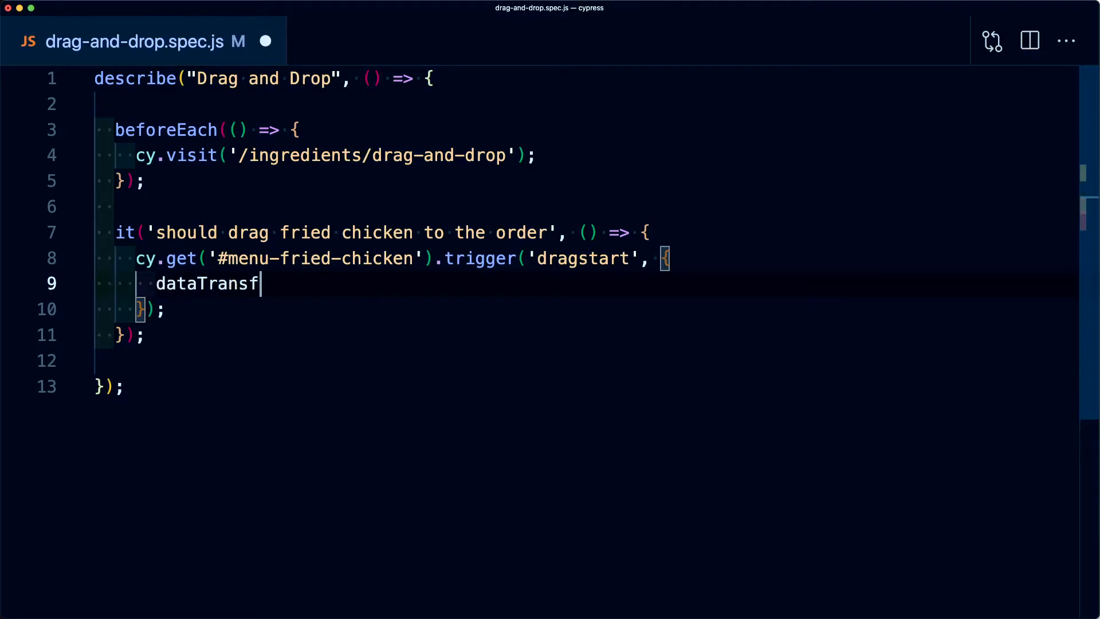
pyautogui.write('er')
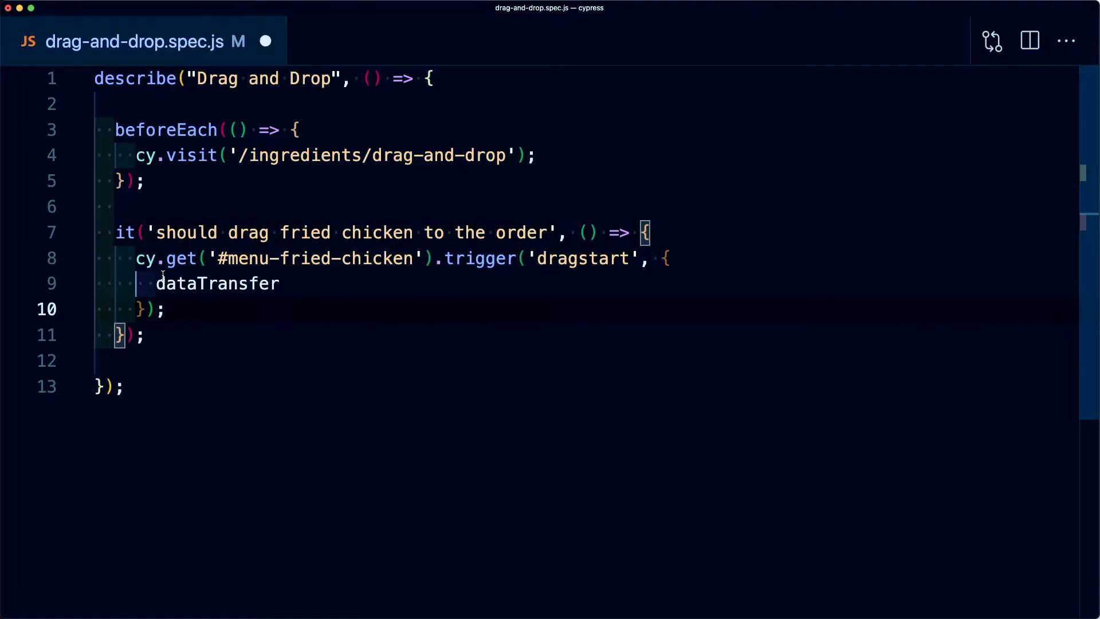
# Begin declaring 'const dataTransfer = new Da…' on a new line above the get call
pyautogui.press('Enter')
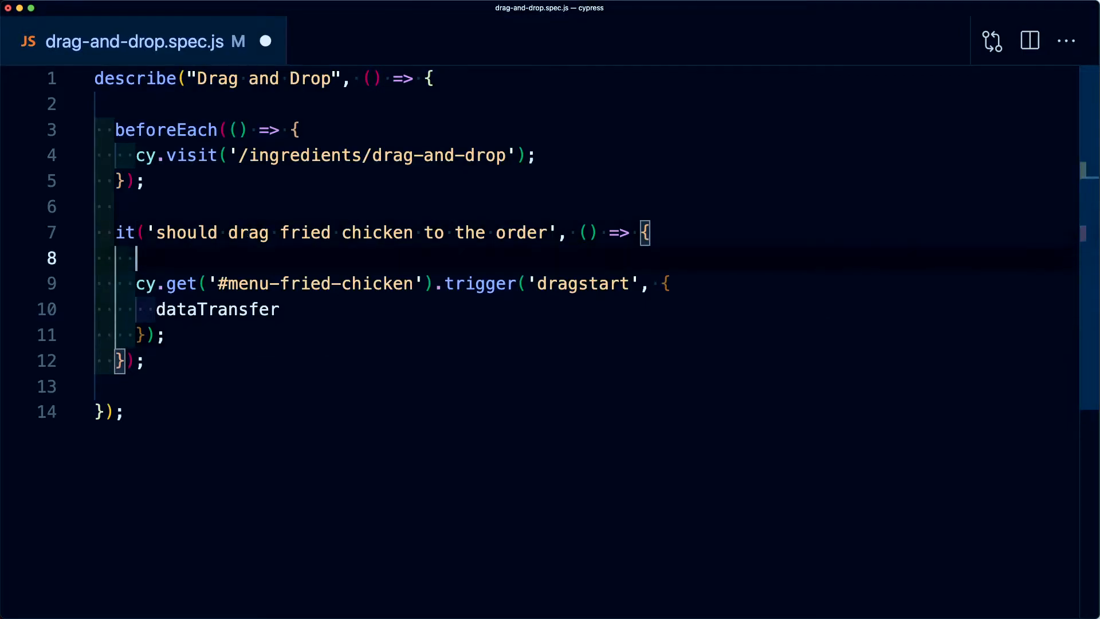
pyautogui.write('const')
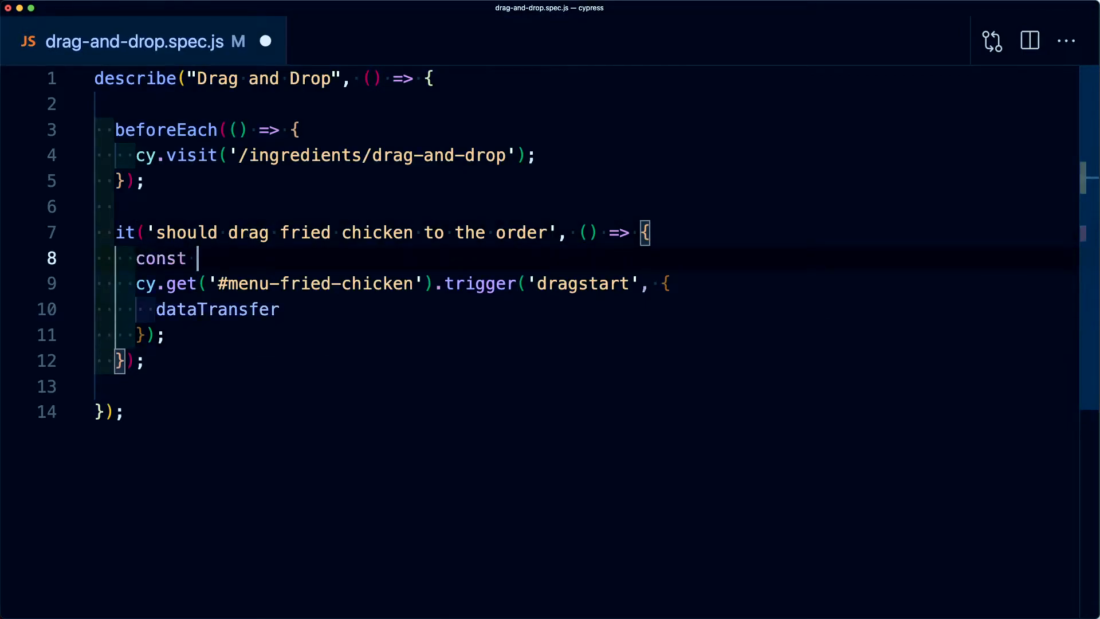
pyautogui.write('dataTransfer')
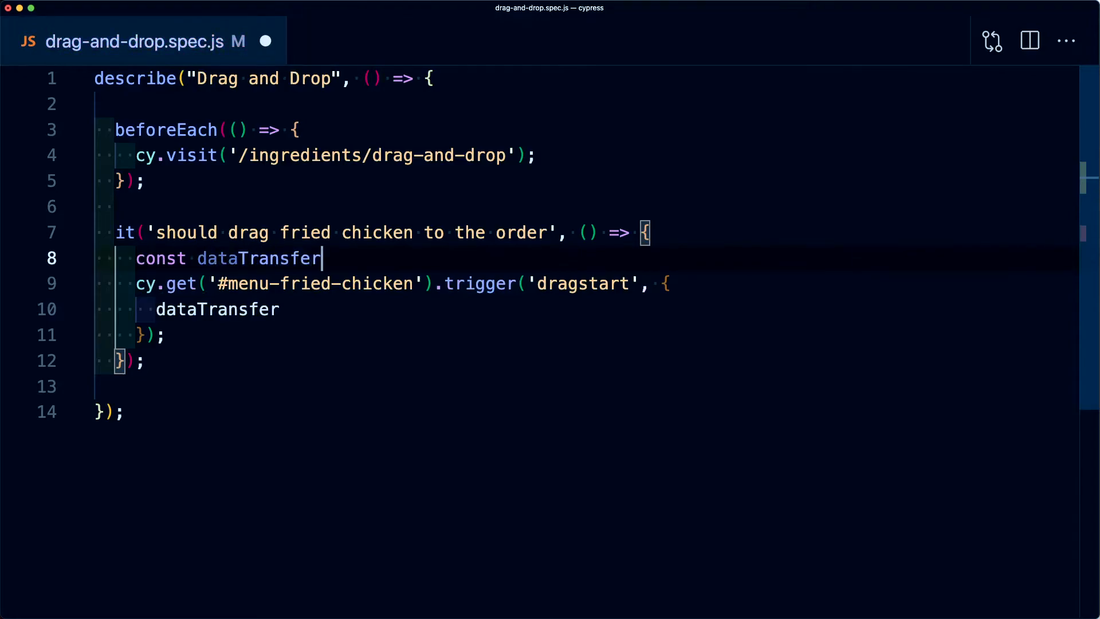
pyautogui.write('= new Da')
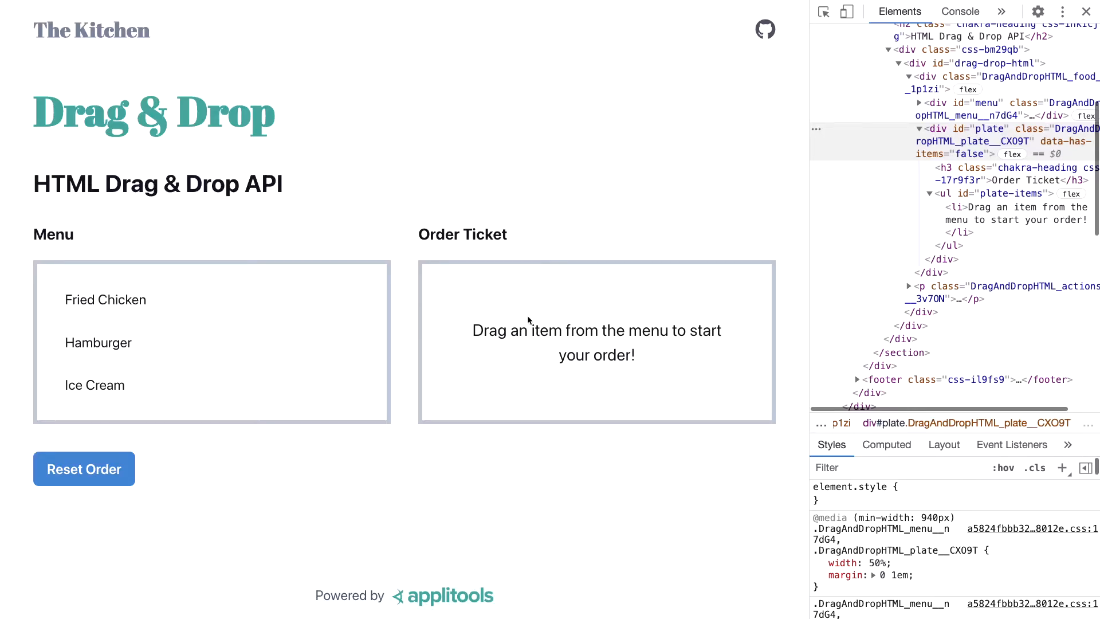
pyautogui.moveTo(988, 129)
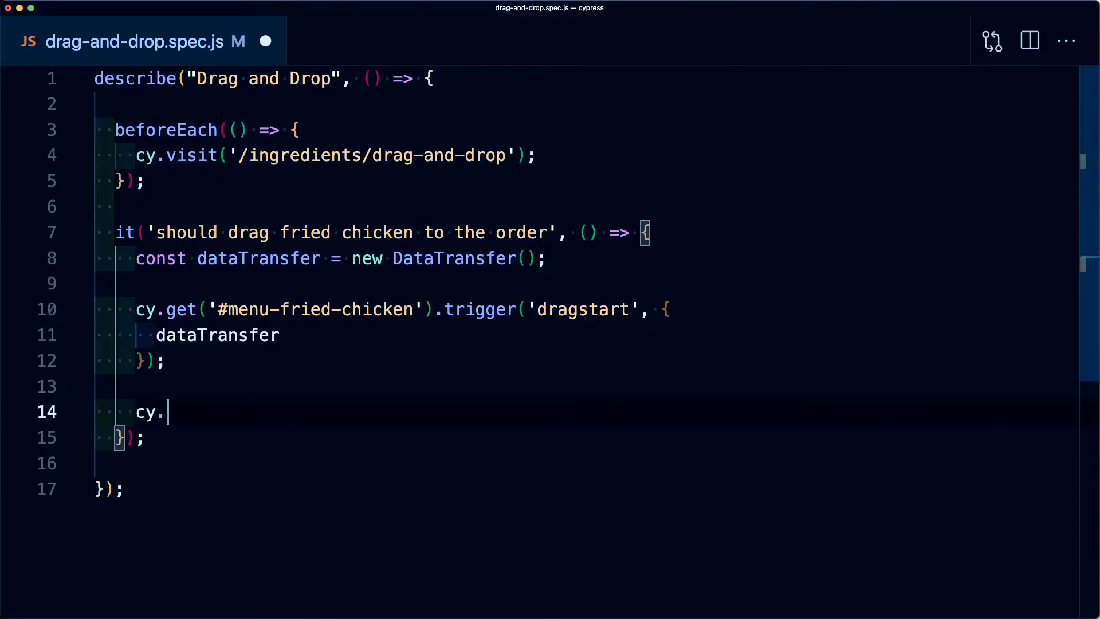
# Write cy.get('#plate').trigger('drop', { … to fire a drop event on the plate
pyautogui.write("get('')")
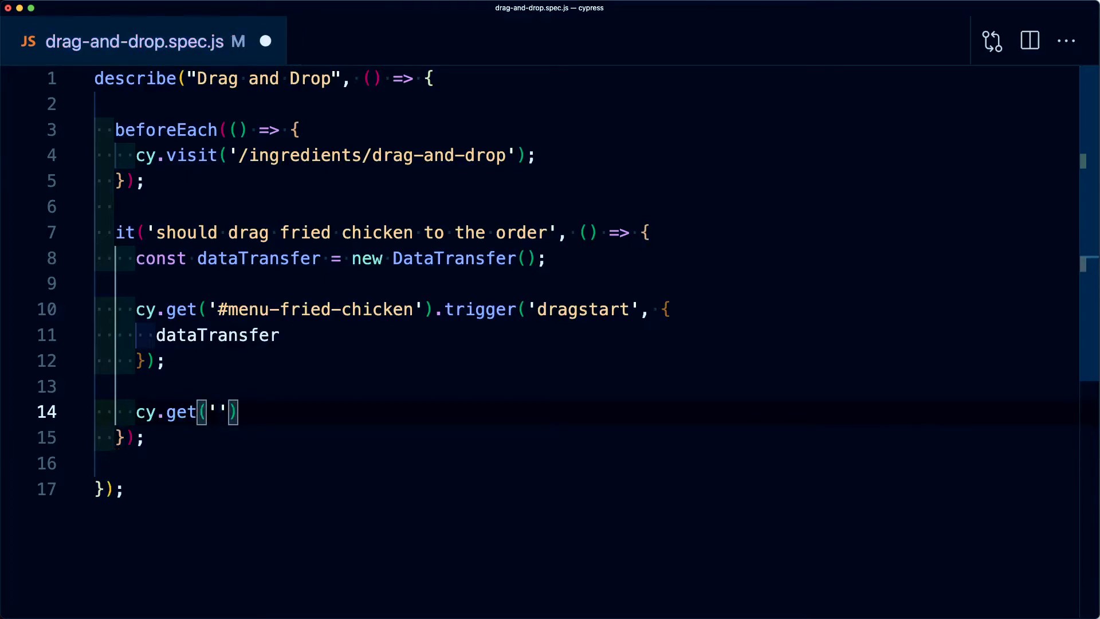
pyautogui.write('#plate')
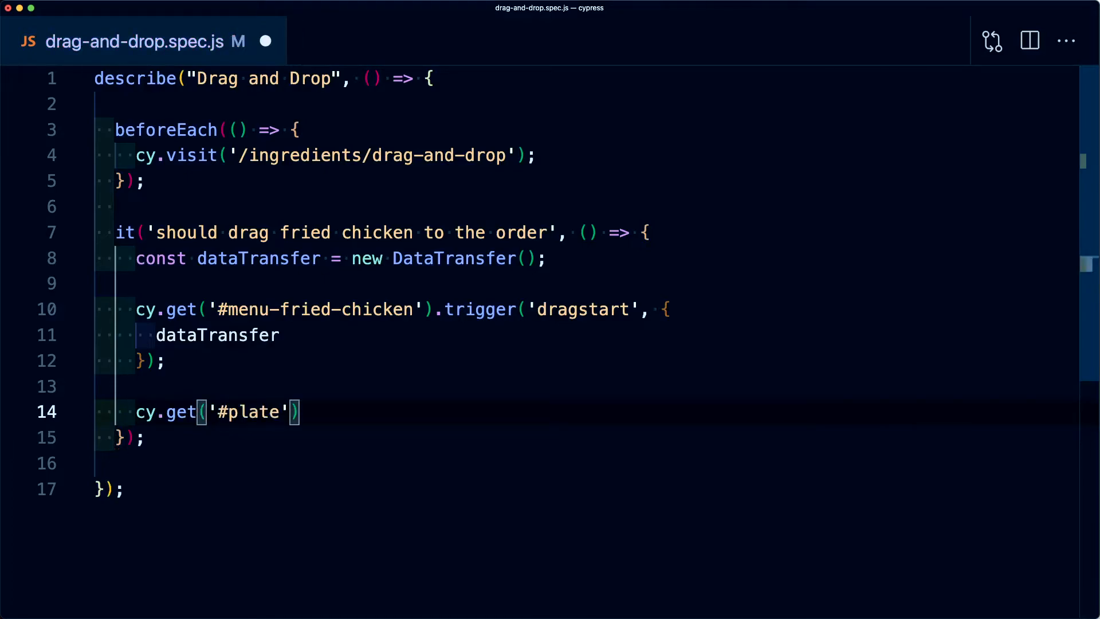
pyautogui.write('.trigger()')
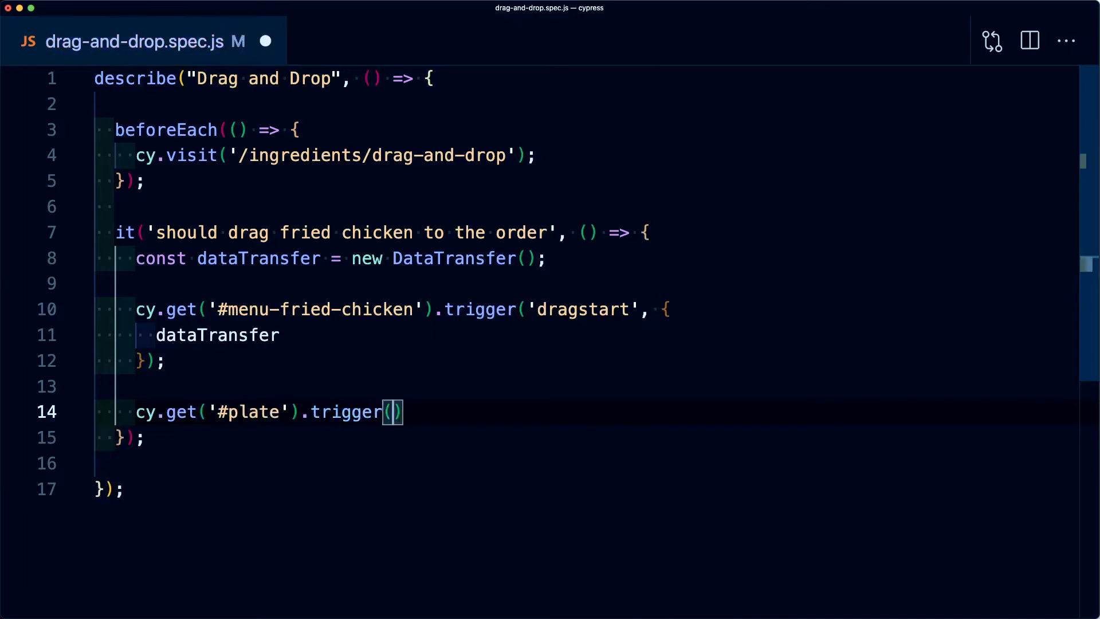
pyautogui.write("'dr'")
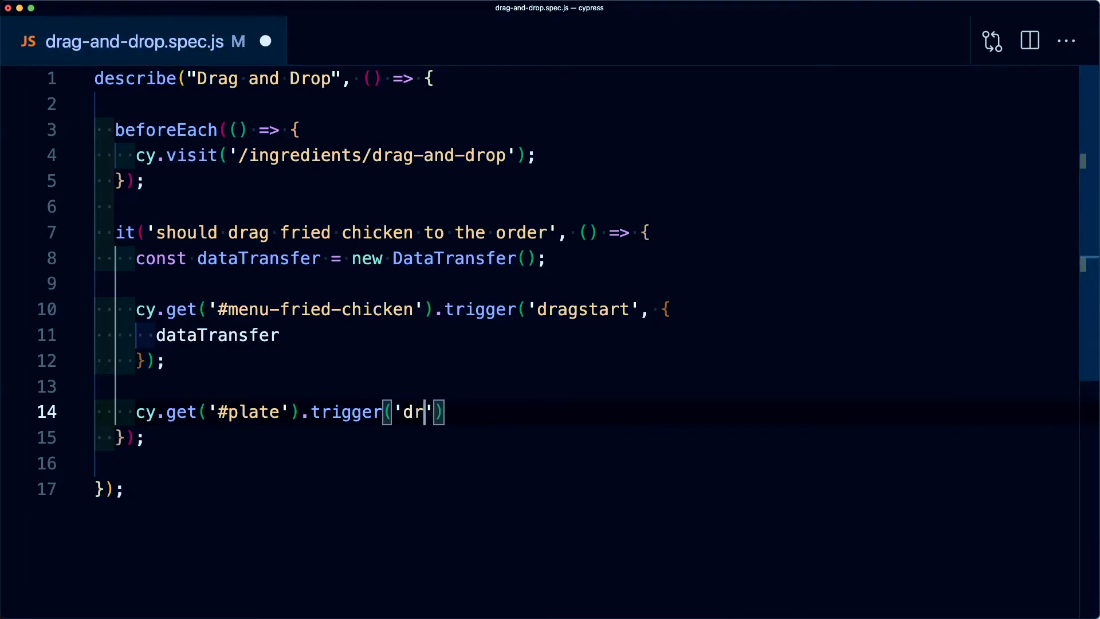
pyautogui.write("op', {")
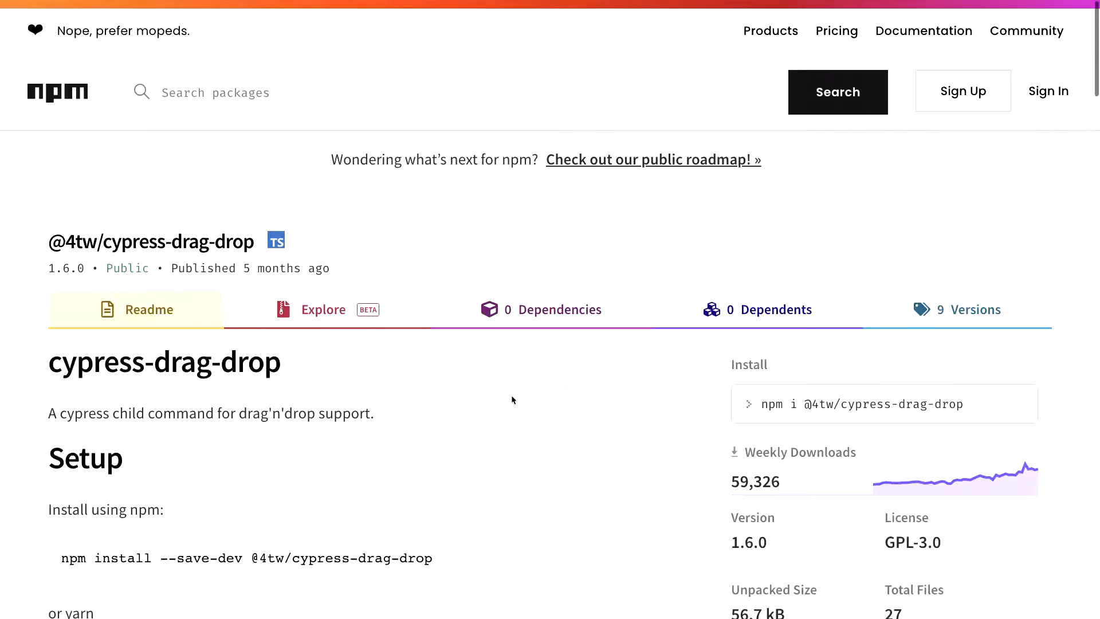
pyautogui.scroll(-3)
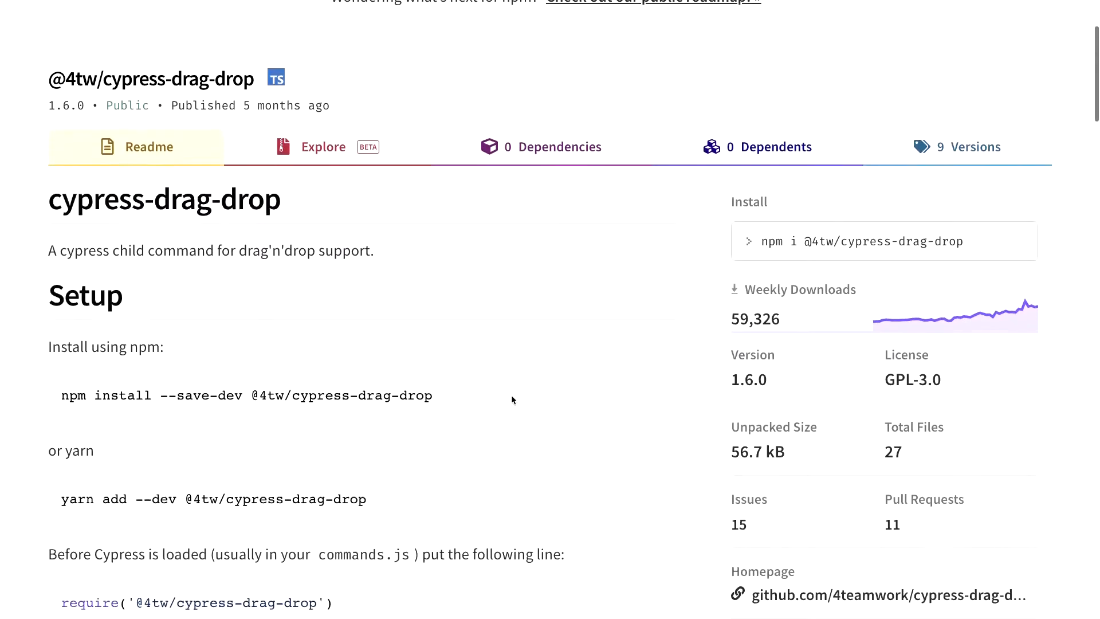
pyautogui.scroll(-3)
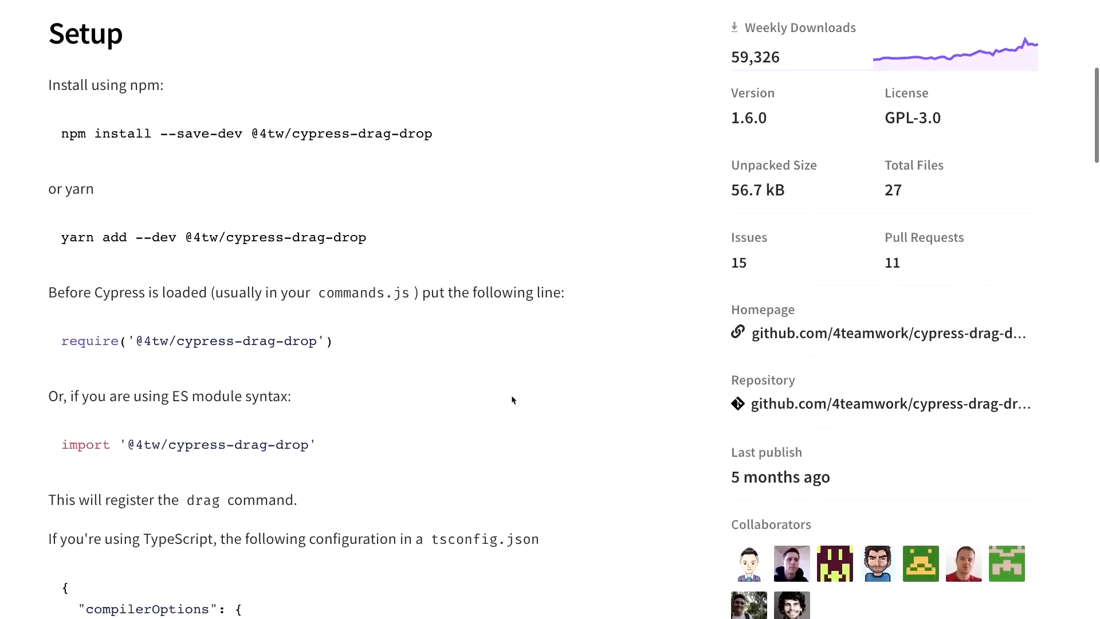
pyautogui.scroll(-3)
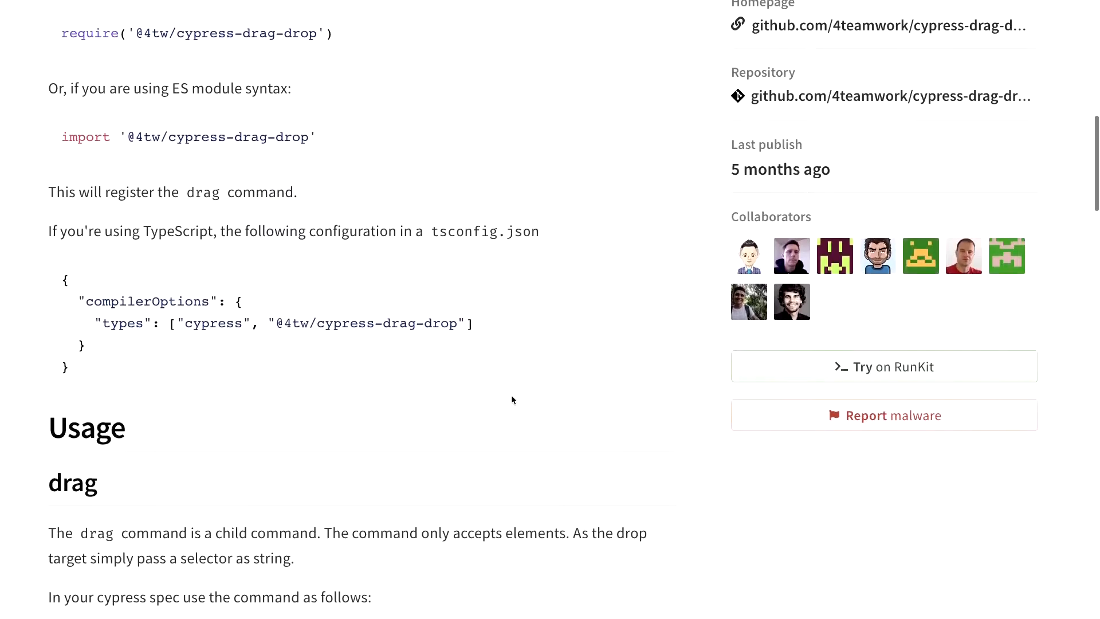
pyautogui.scroll(-3)
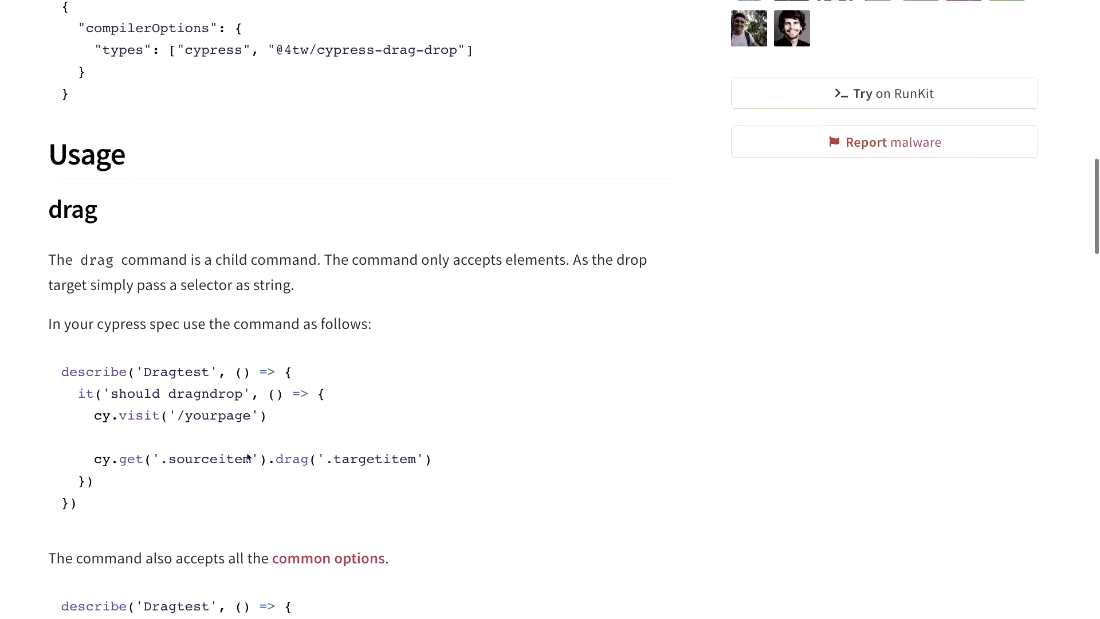
pyautogui.moveTo(93, 458); pyautogui.dragTo(433, 458)
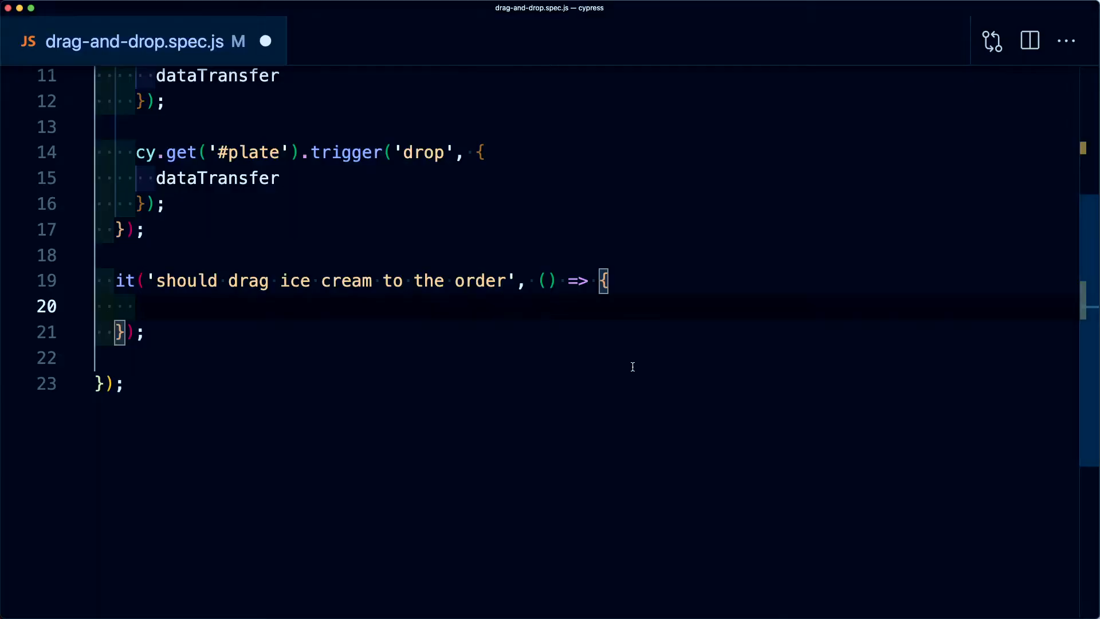
# Write cy.get('#menu-ice-cream').drag('#plate-items') in the ice cream test
pyautogui.write("cy.get('')")
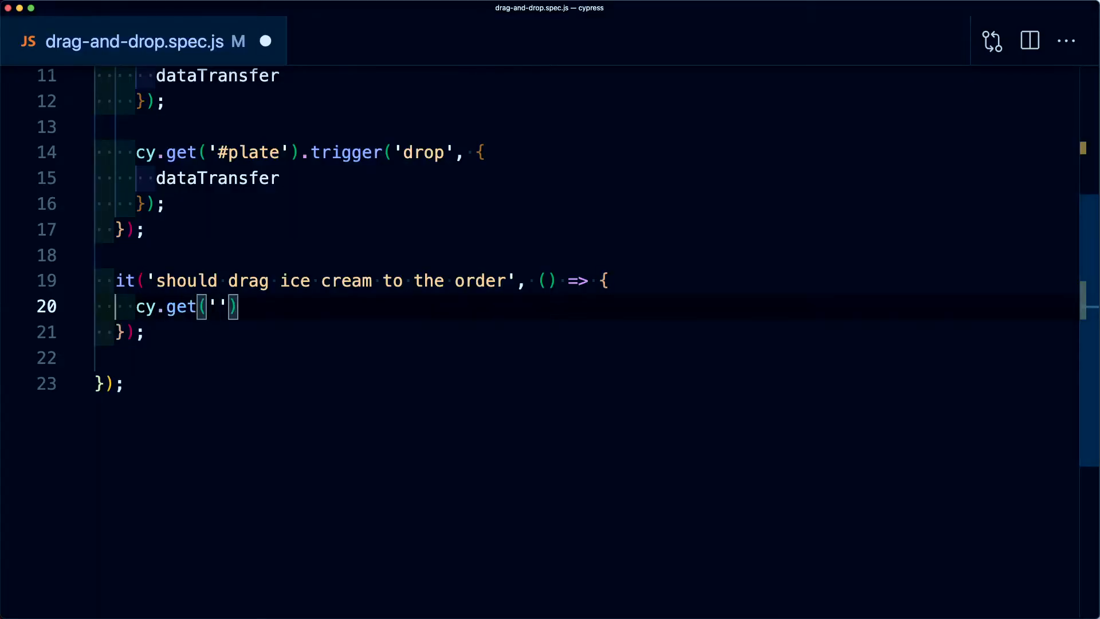
pyautogui.write('#menu-ice-c')
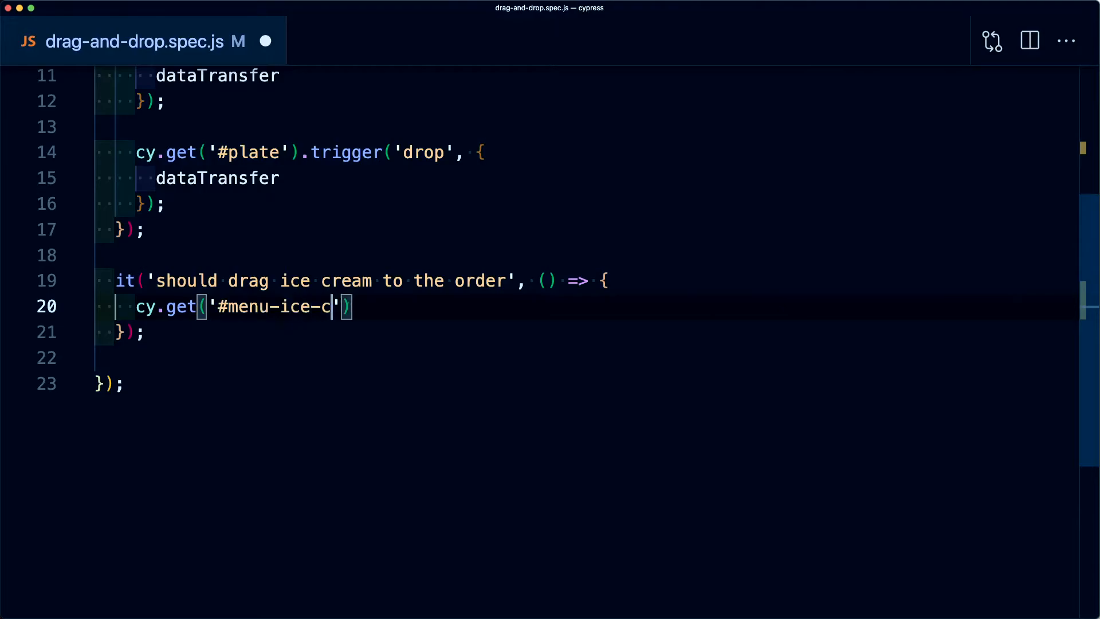
pyautogui.write('ream')
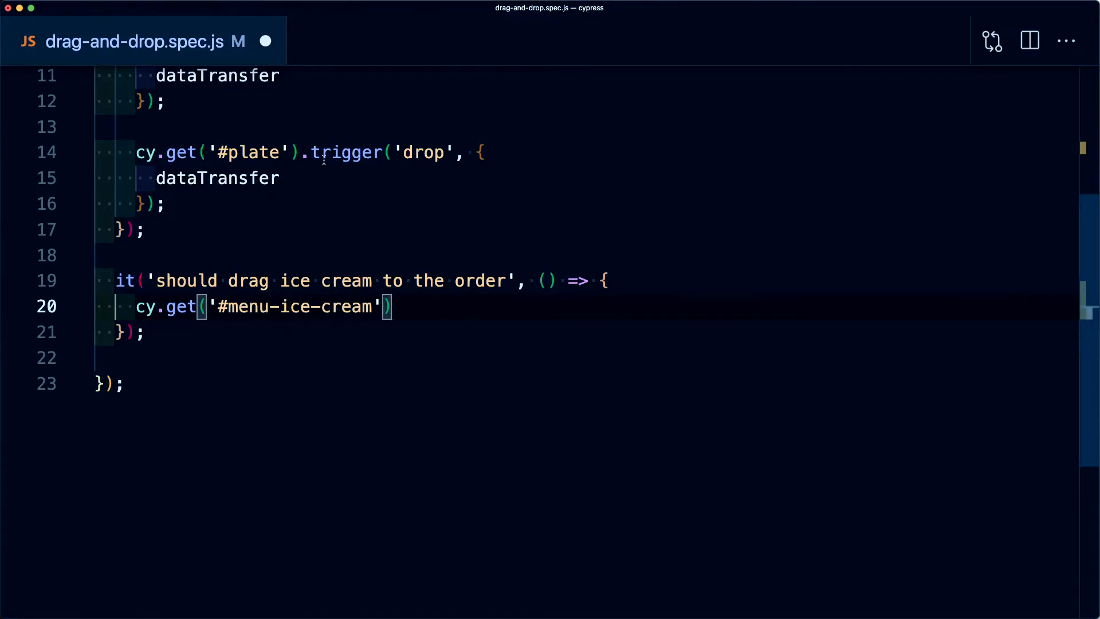
pyautogui.write('.dra')
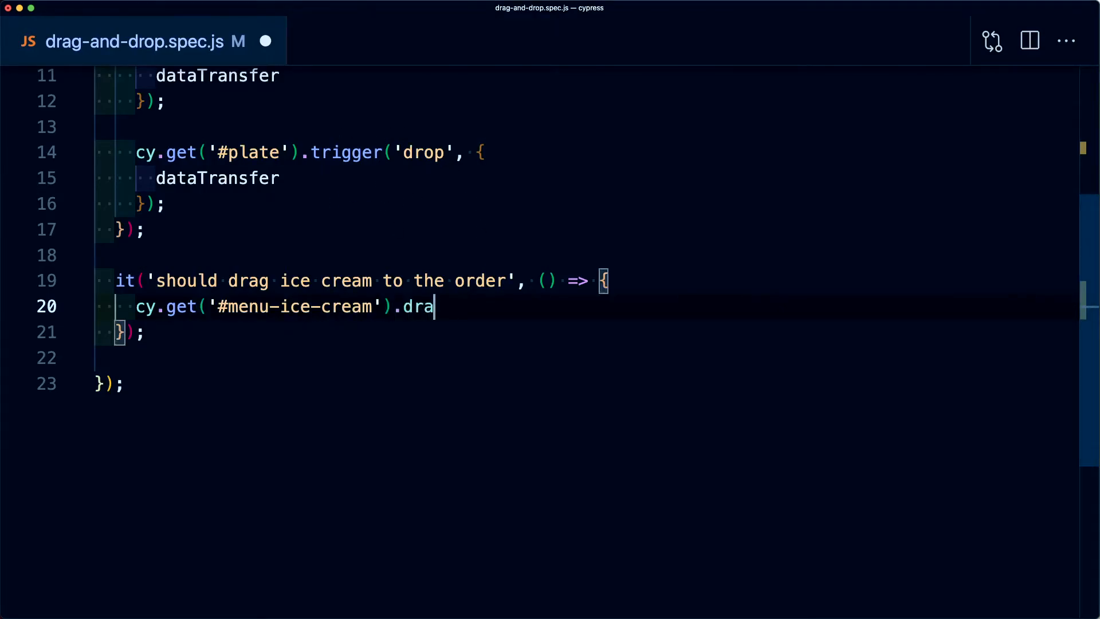
pyautogui.write('g')
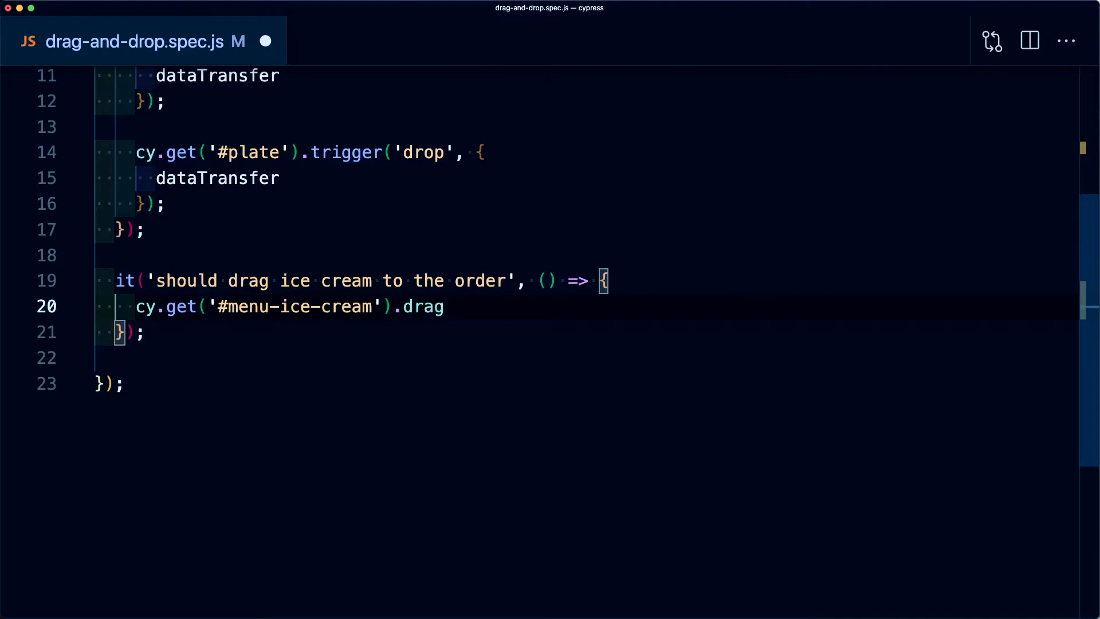
pyautogui.doubleClick(146, 307)
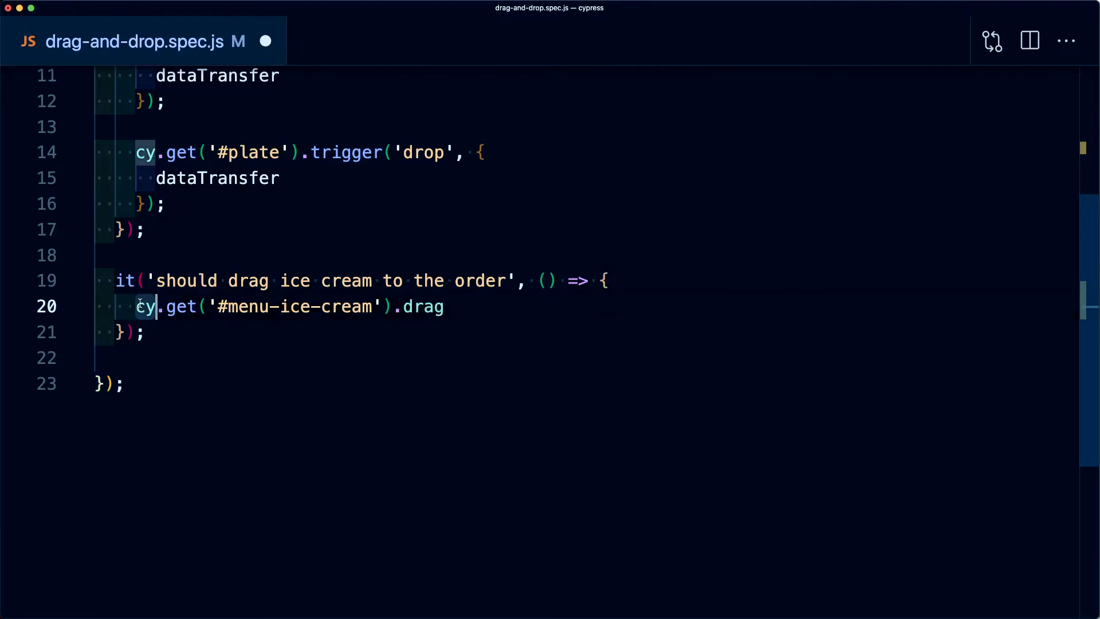
pyautogui.write('()')
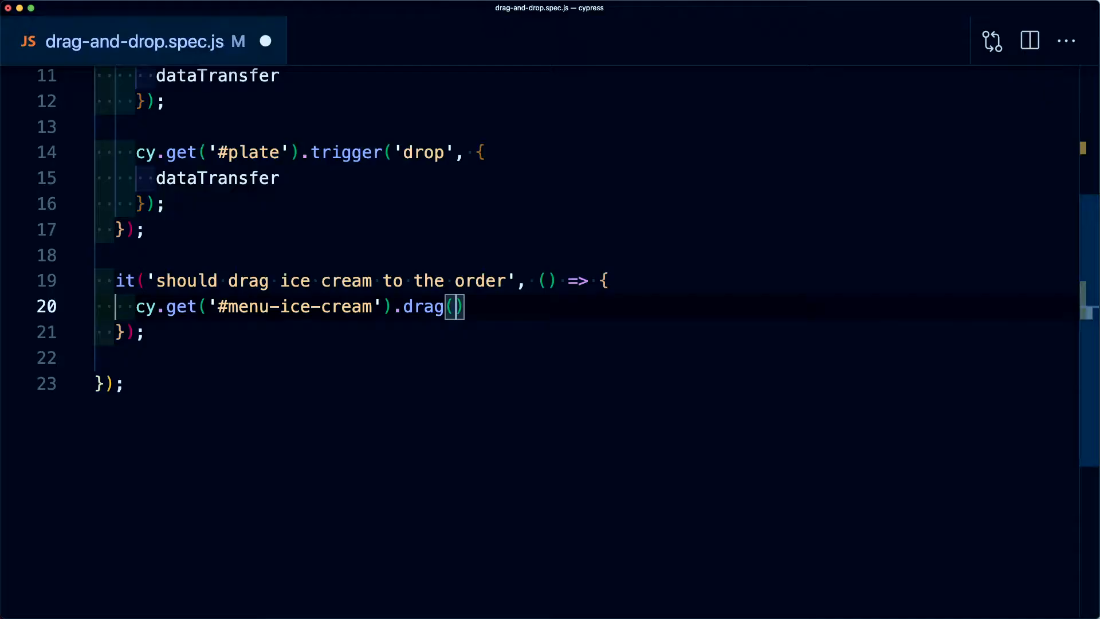
pyautogui.write("'#plate-items'")
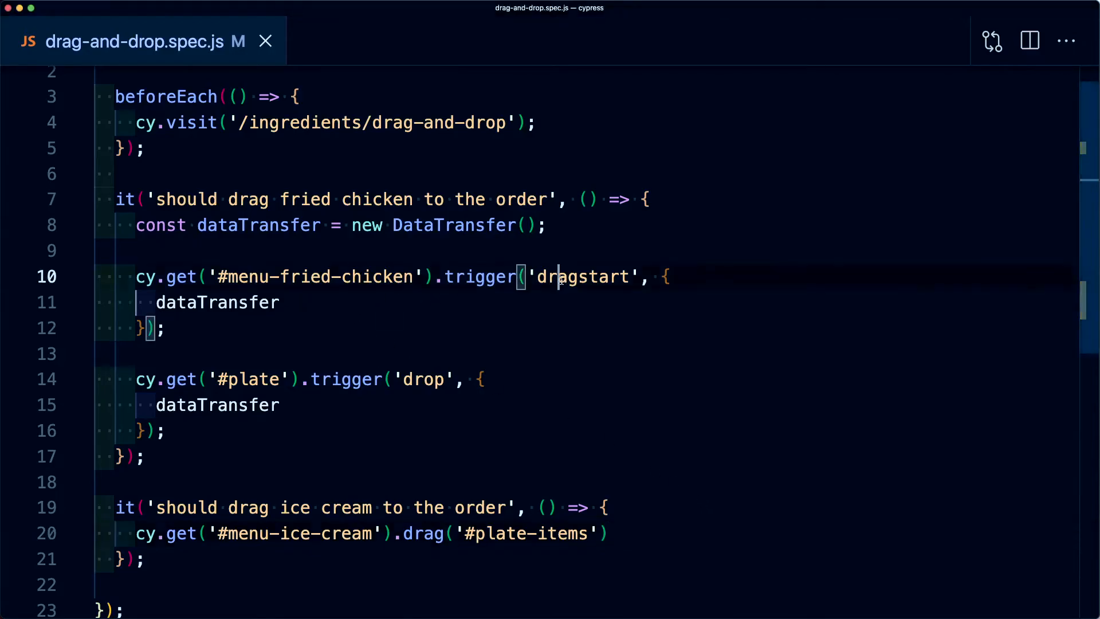
# Select the word dragstart in the first test
pyautogui.doubleClick(424, 379)
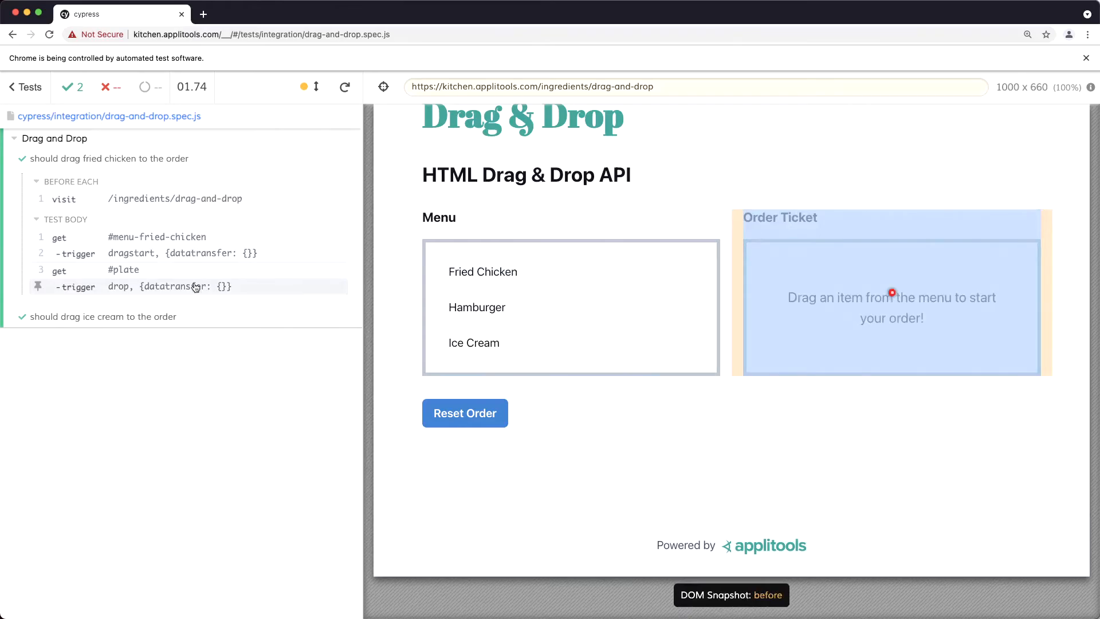
# Review the Cypress command log and inspect the page snapshot at the dragstart step
pyautogui.moveTo(482, 272); pyautogui.dragTo(891, 292)
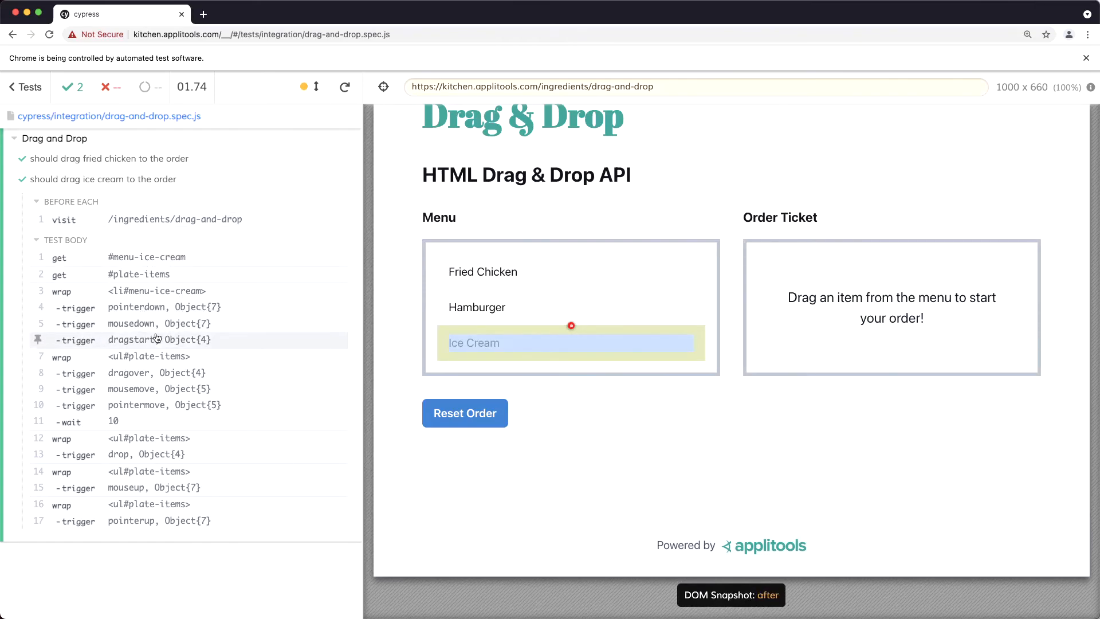
pyautogui.click(61, 356)
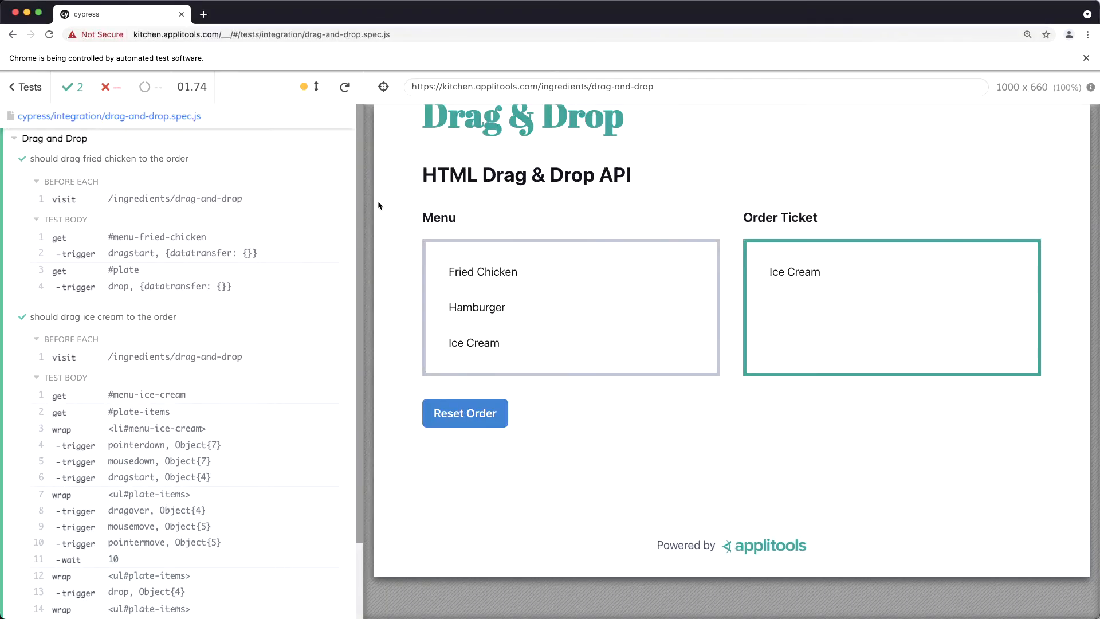
pyautogui.moveTo(235, 159)
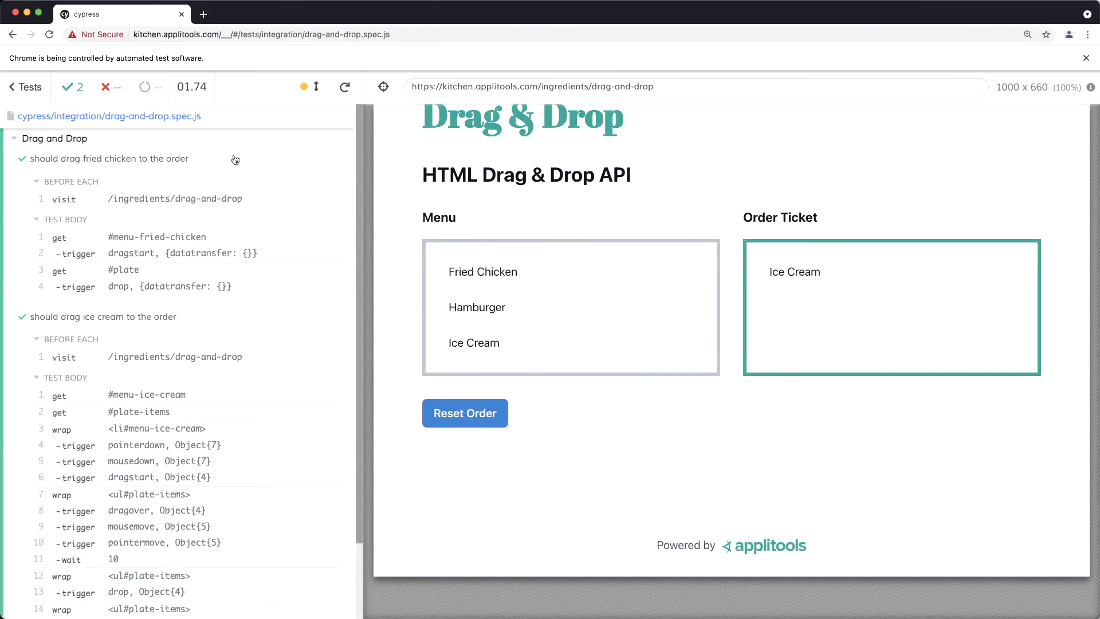
pyautogui.moveTo(261, 387)
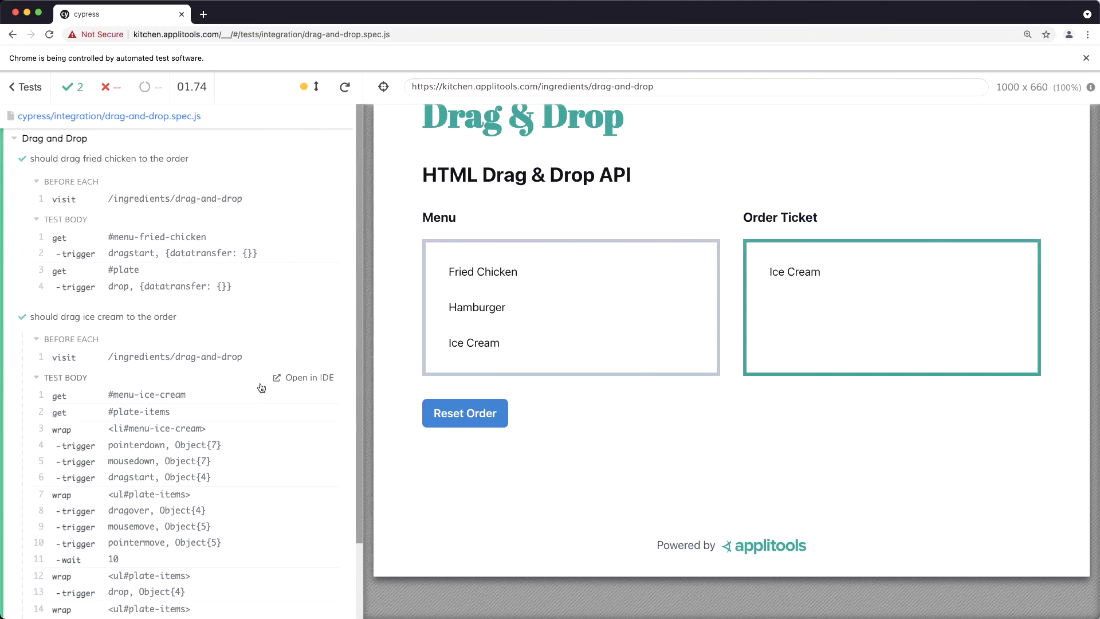